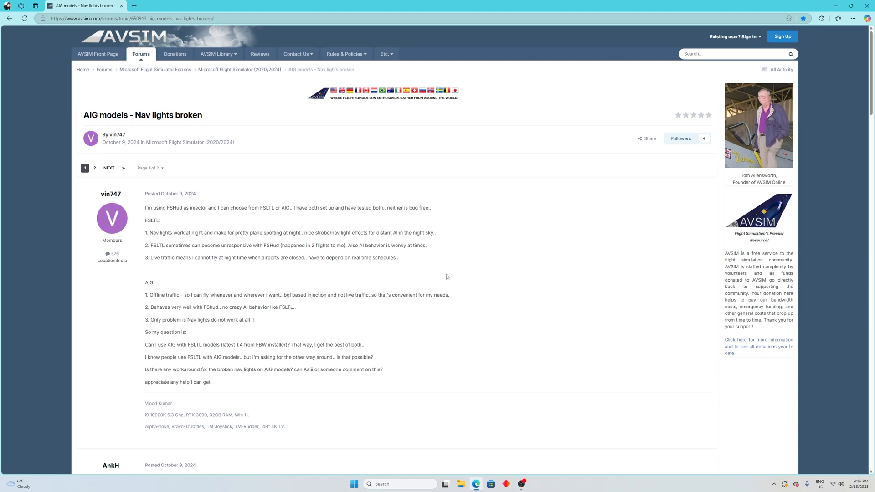
pyautogui.moveTo(405, 283)
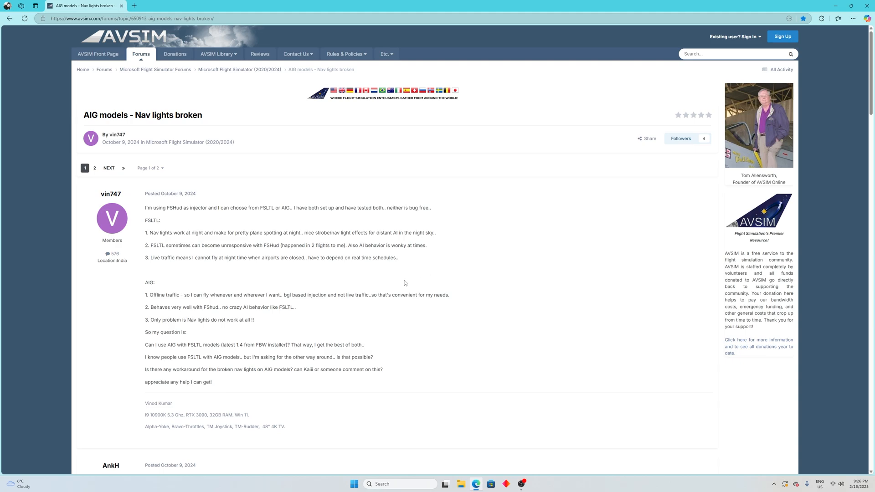
pyautogui.moveTo(488, 320)
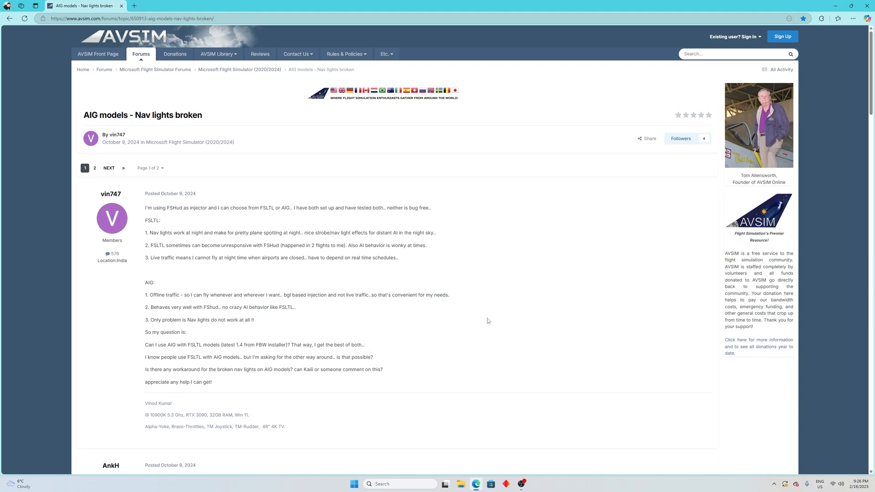
# - Follow the drive.google.com link in the reply and download AI Traffic Lights Fixer.zip
pyautogui.scroll(-3)
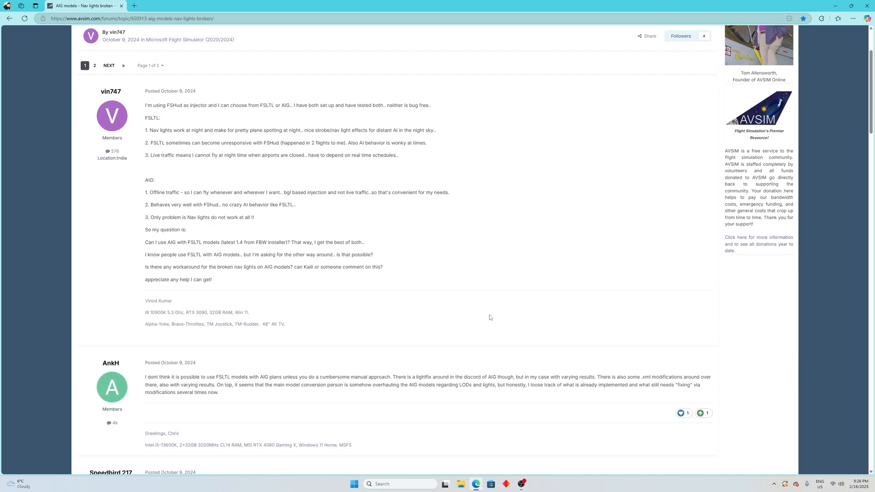
pyautogui.scroll(-3)
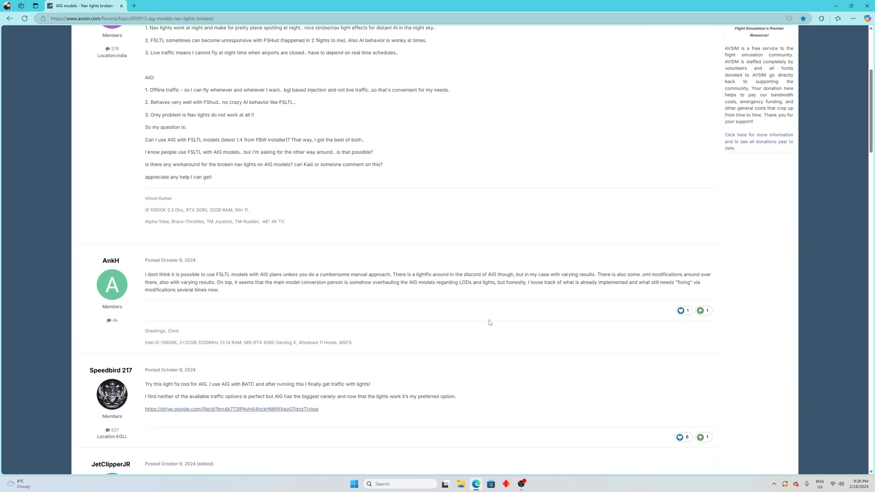
pyautogui.scroll(-3)
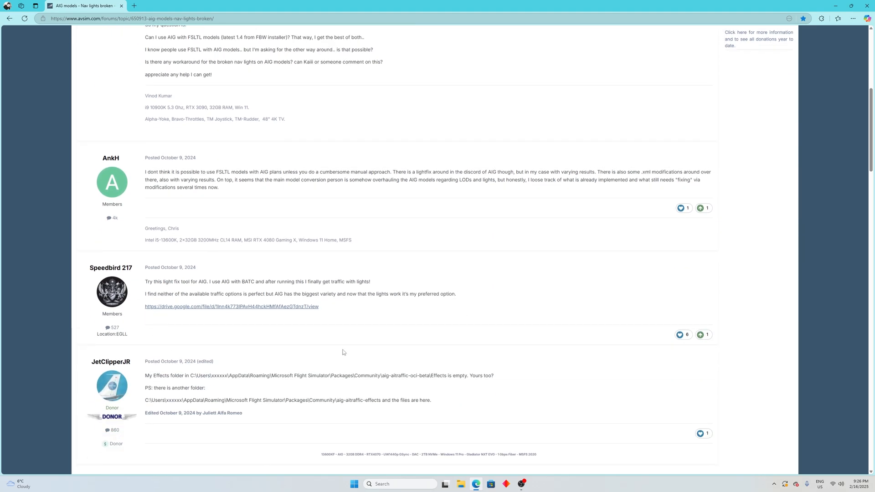
pyautogui.moveTo(112, 81)
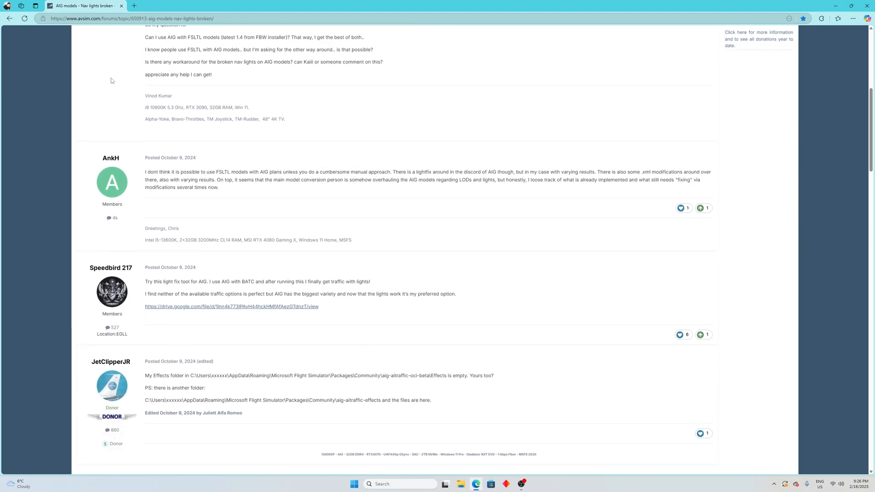
pyautogui.moveTo(84, 253)
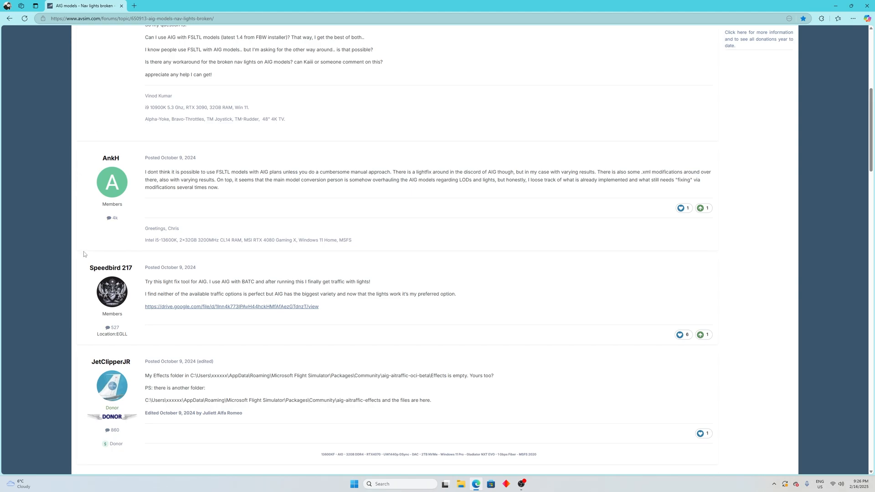
pyautogui.moveTo(175, 277)
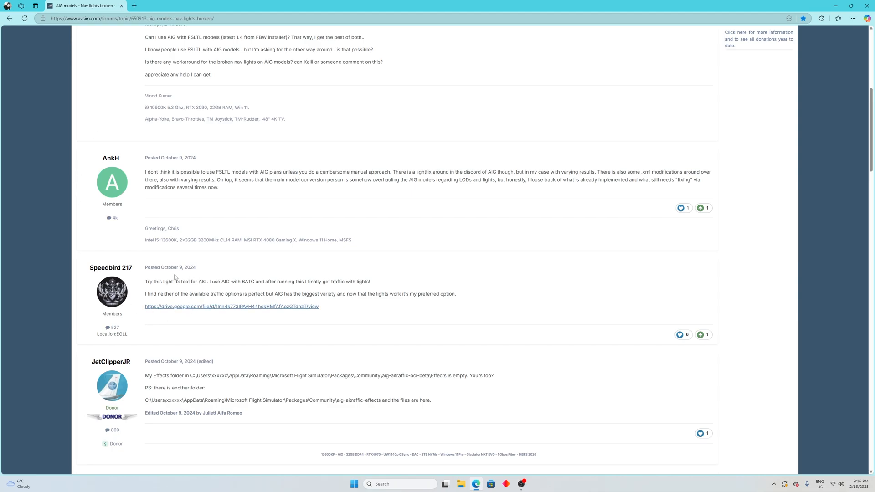
pyautogui.moveTo(176, 293)
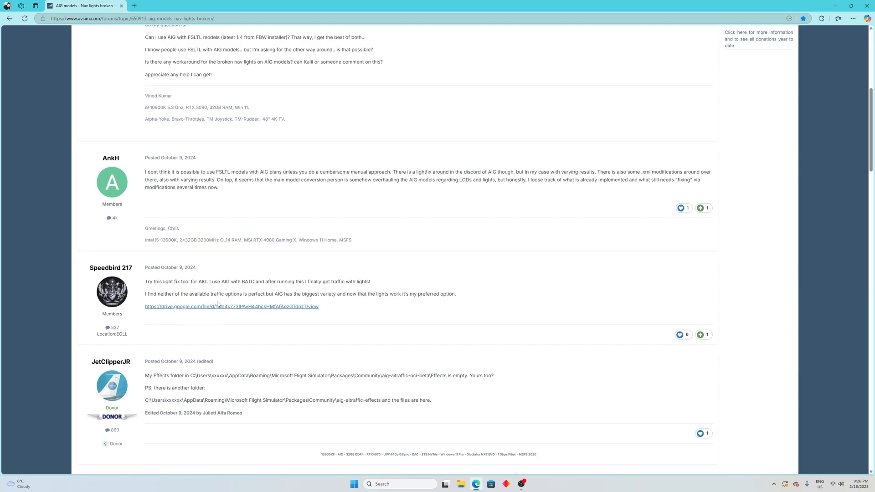
pyautogui.click(231, 307)
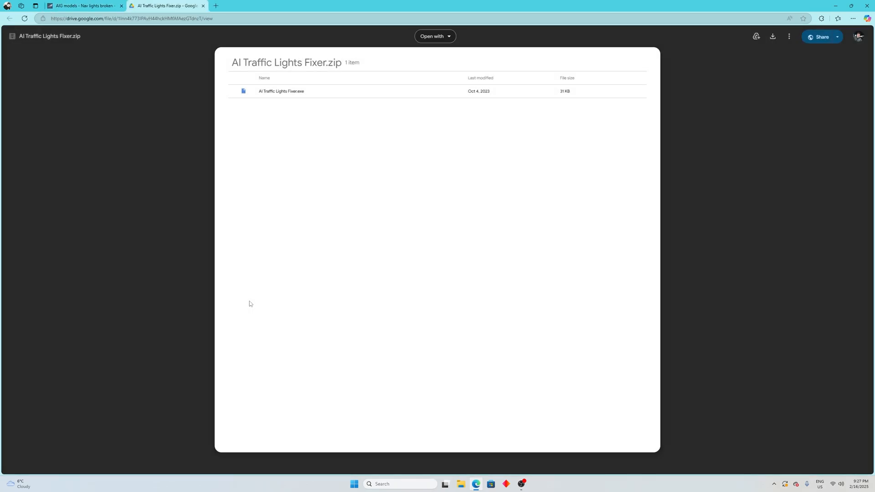
pyautogui.moveTo(260, 72)
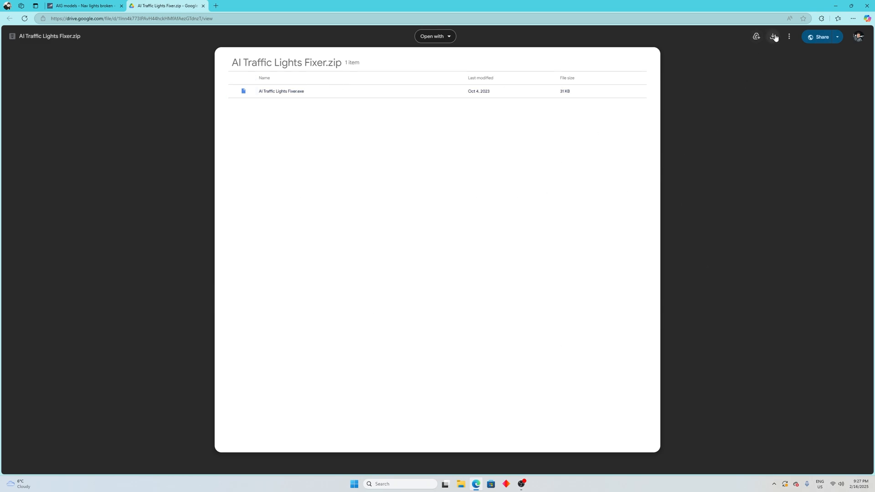
pyautogui.click(773, 37)
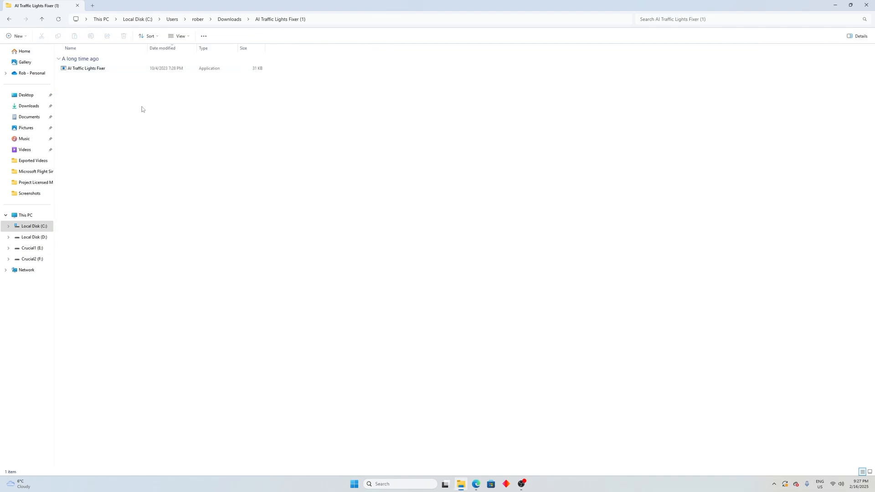
pyautogui.moveTo(89, 79)
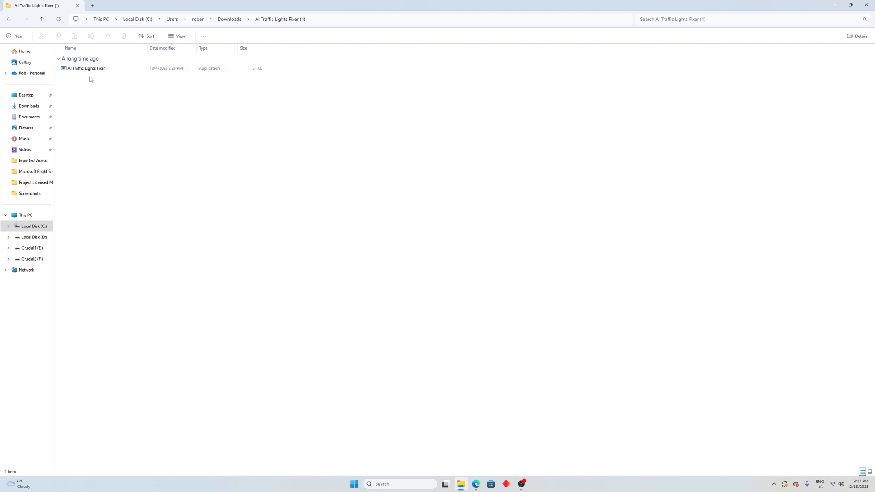
# - Launch AI Traffic Lights Fixer.exe and expand More info on the SmartScreen warning
pyautogui.click(85, 68)
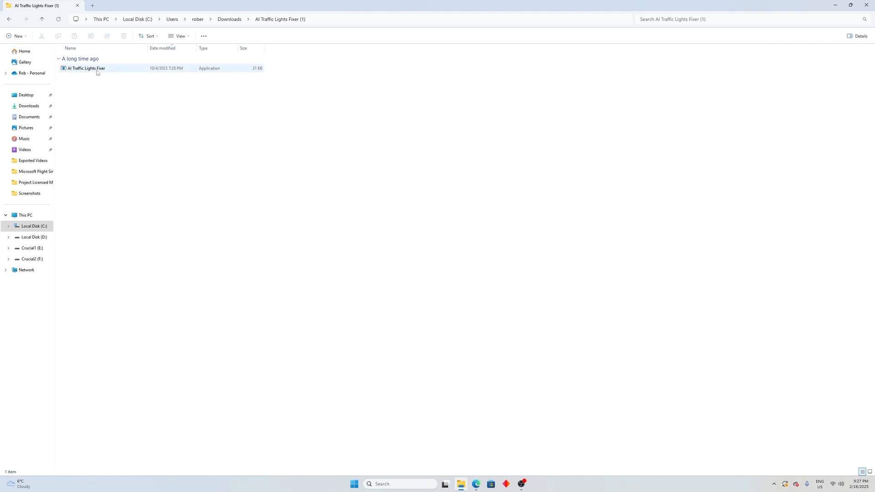
pyautogui.click(86, 68)
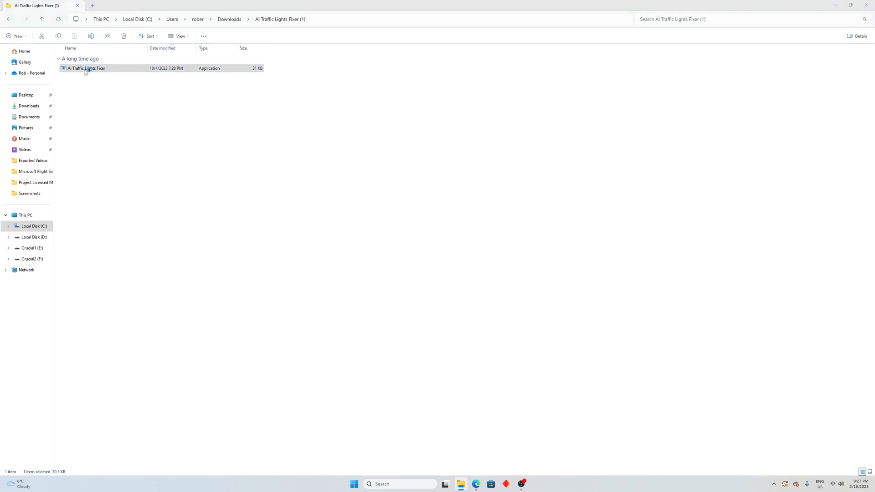
pyautogui.doubleClick(85, 68)
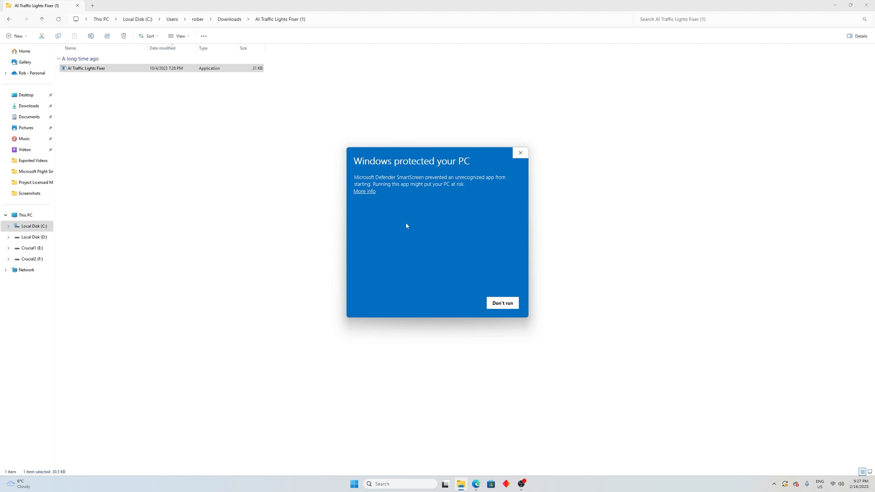
pyautogui.click(364, 191)
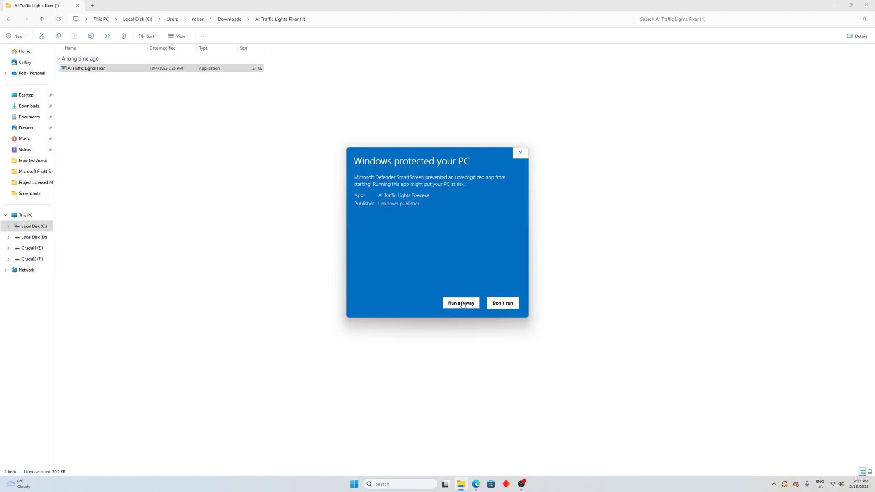
# - Run the app anyway and move the fixer window toward the screen centre
pyautogui.click(461, 304)
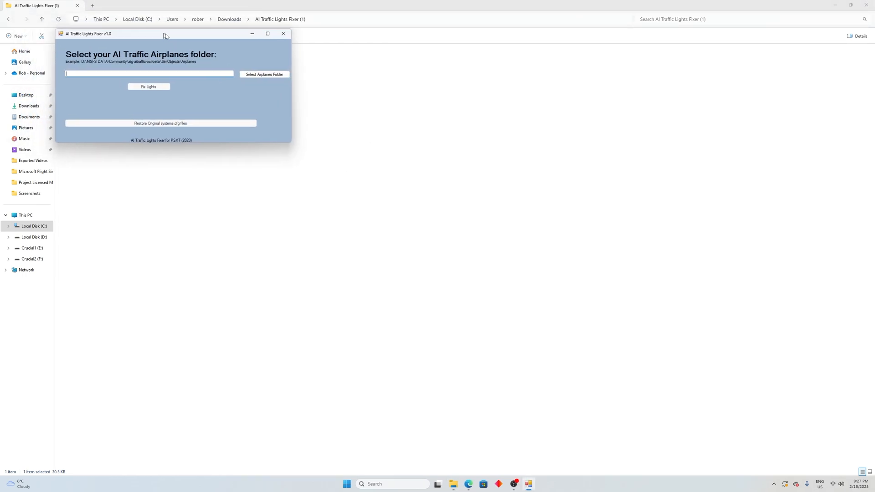
pyautogui.moveTo(165, 34); pyautogui.dragTo(373, 135)
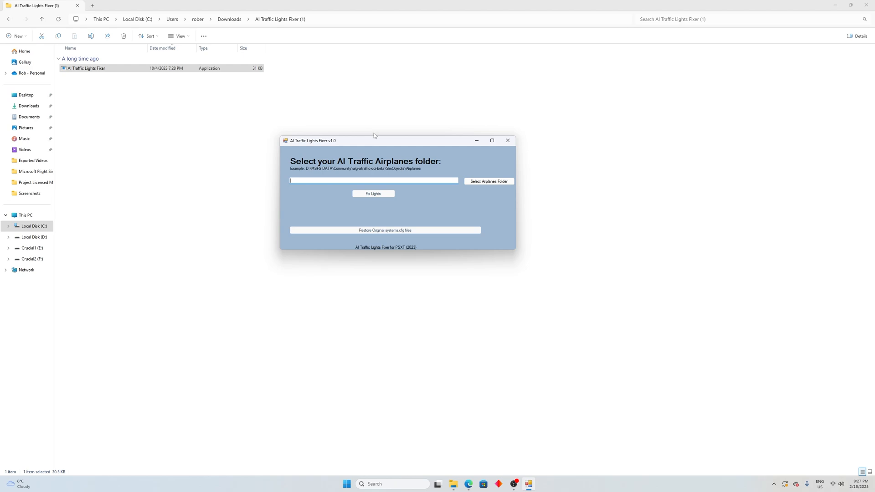
pyautogui.moveTo(374, 141); pyautogui.dragTo(512, 162)
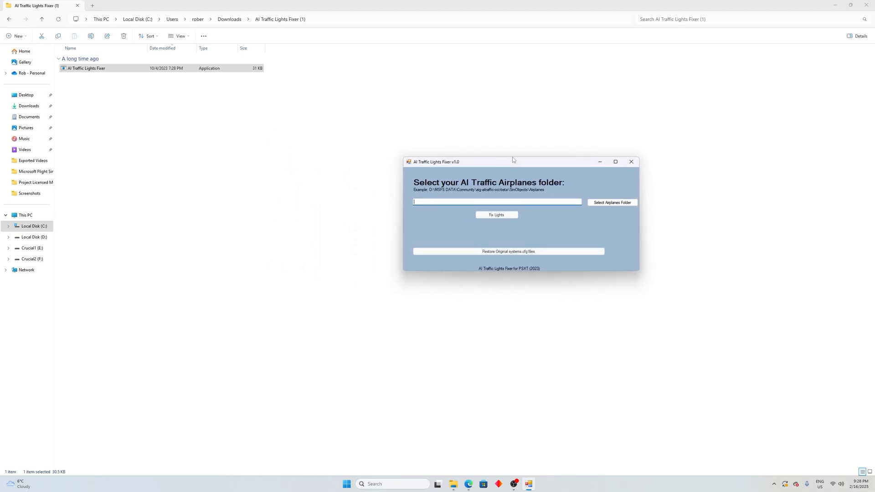
pyautogui.moveTo(513, 162); pyautogui.dragTo(428, 166)
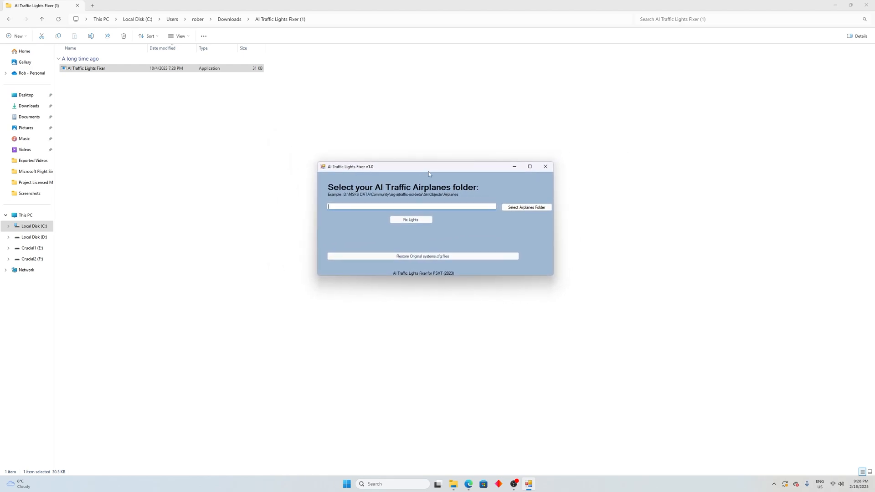
pyautogui.moveTo(390, 200)
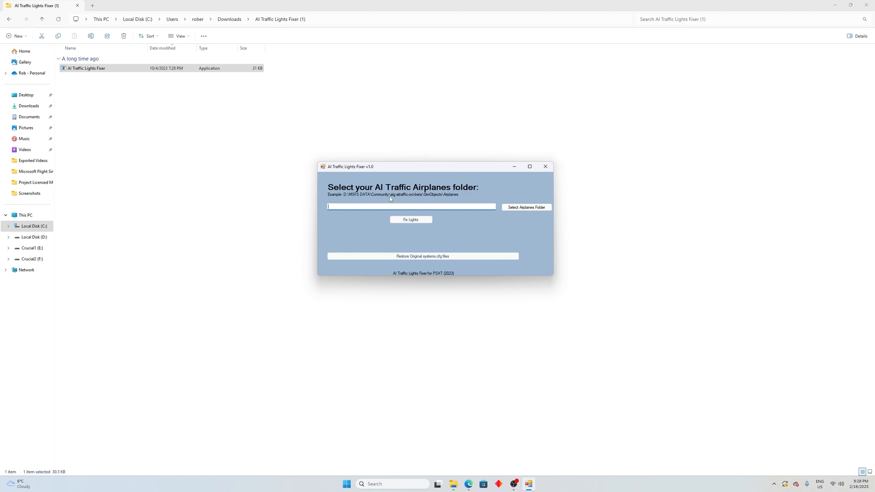
pyautogui.moveTo(452, 188)
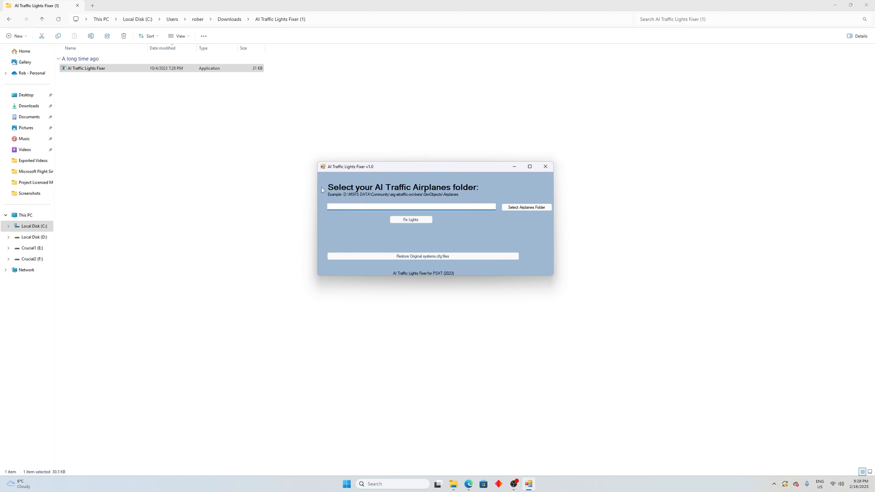
pyautogui.moveTo(359, 199)
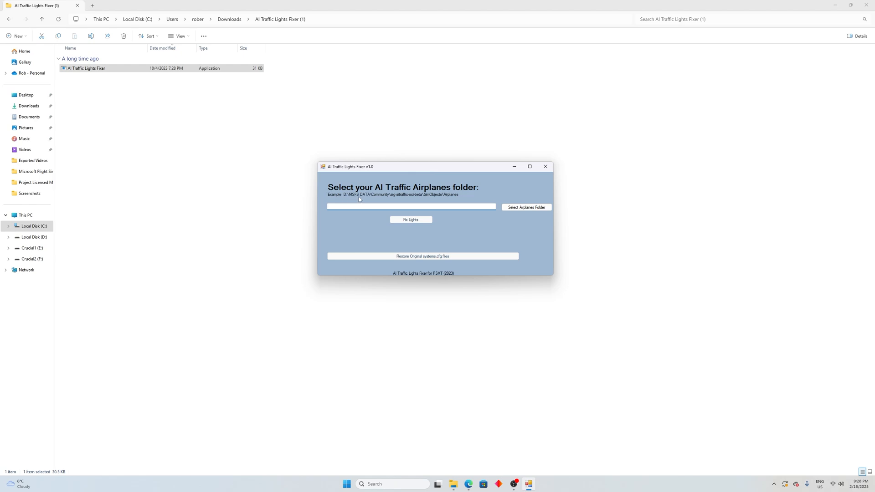
pyautogui.moveTo(347, 198)
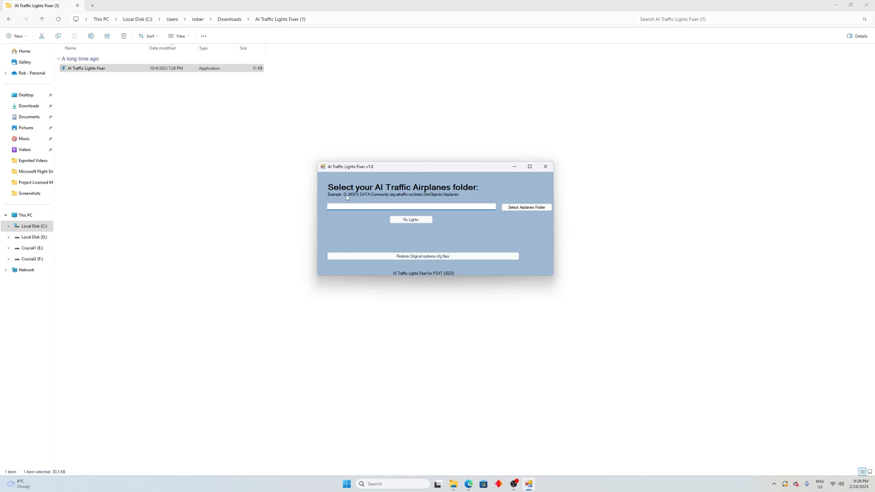
# - Focus the empty AI Traffic Airplanes folder path entry
pyautogui.click(411, 207)
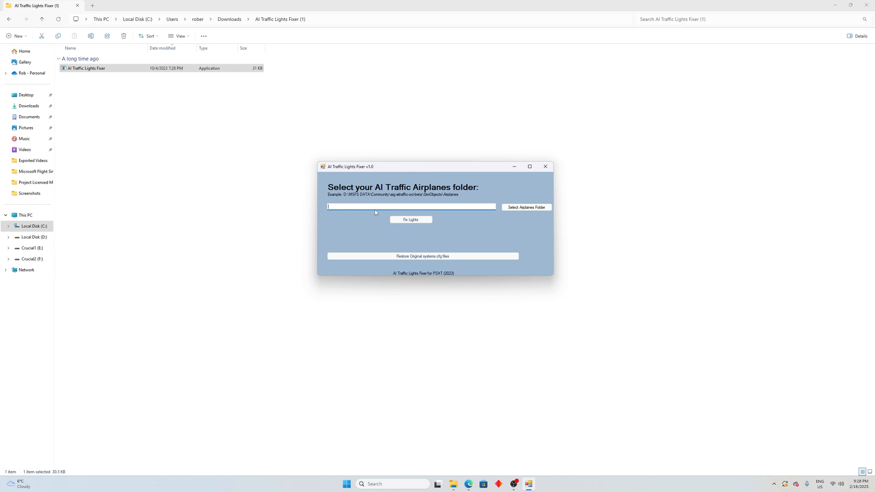
pyautogui.moveTo(410, 204)
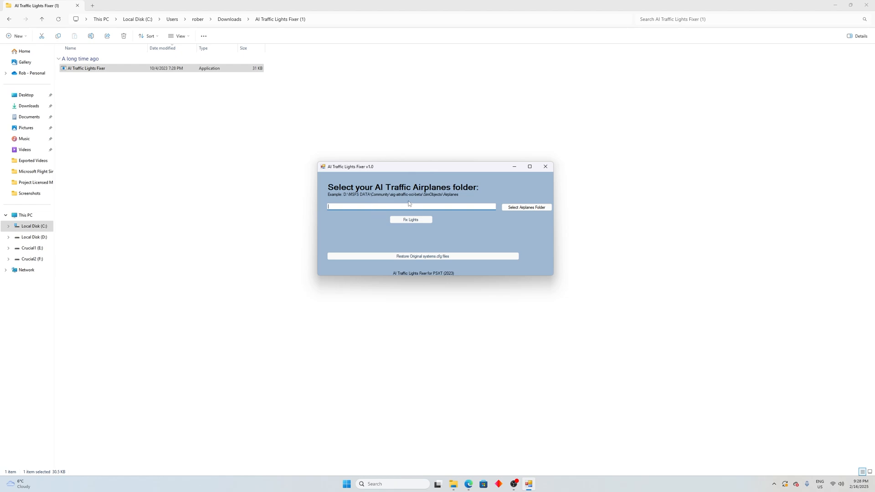
pyautogui.moveTo(392, 199)
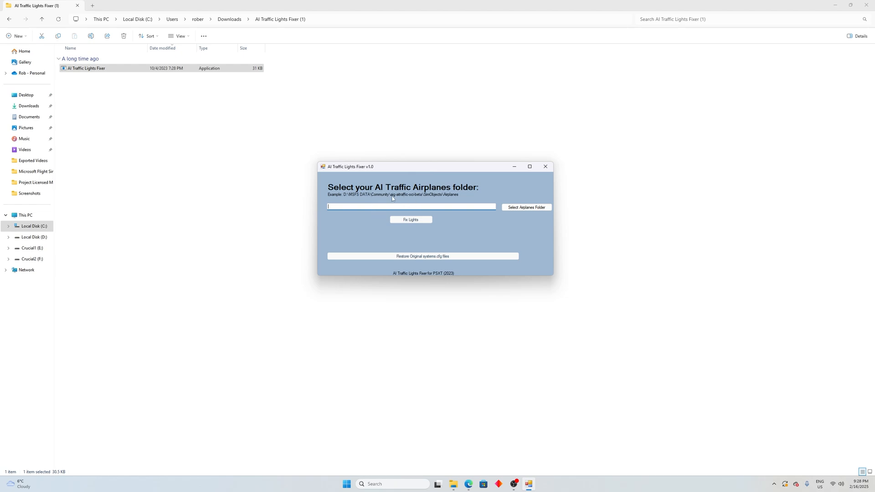
pyautogui.moveTo(423, 204)
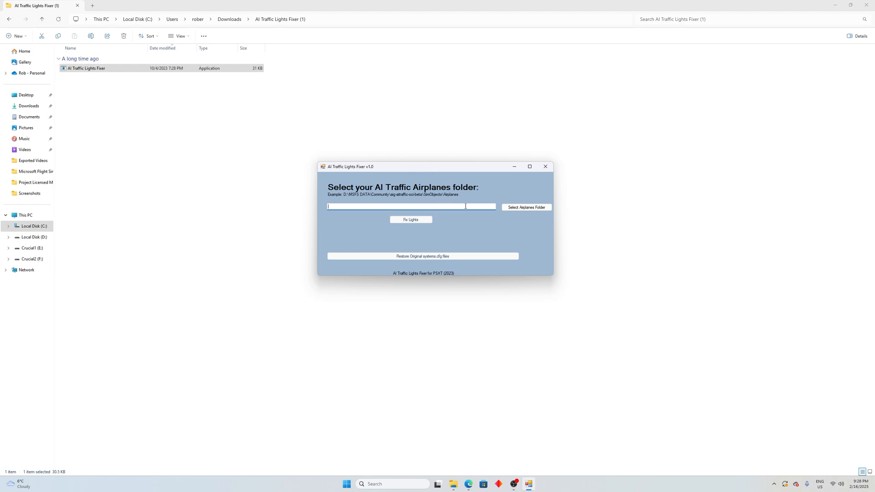
pyautogui.moveTo(460, 206)
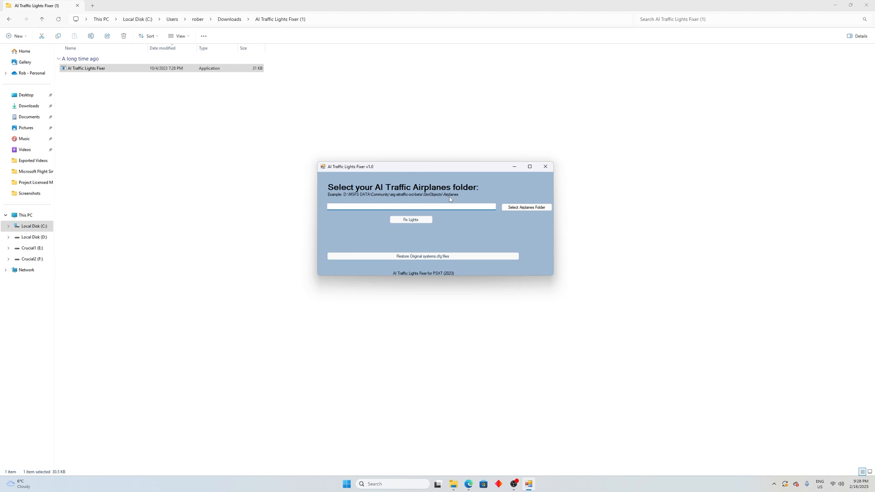
pyautogui.click(412, 207)
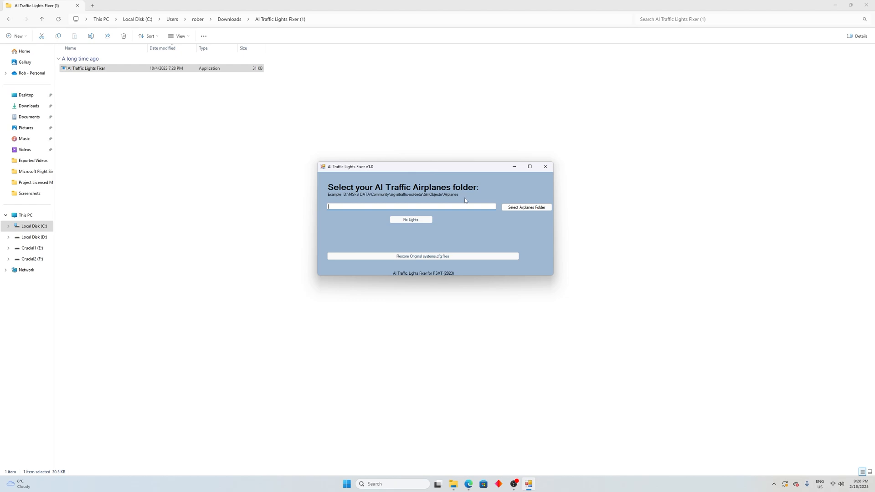
# - Choose E:\AIG Robert\aig-aitraffic-oci\SimObjects\Airplanes as the airplanes folder
pyautogui.click(526, 208)
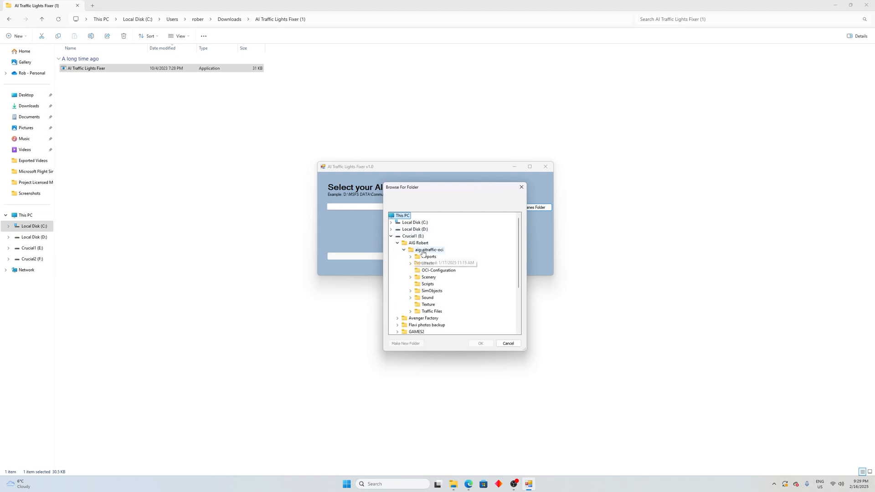
pyautogui.click(428, 250)
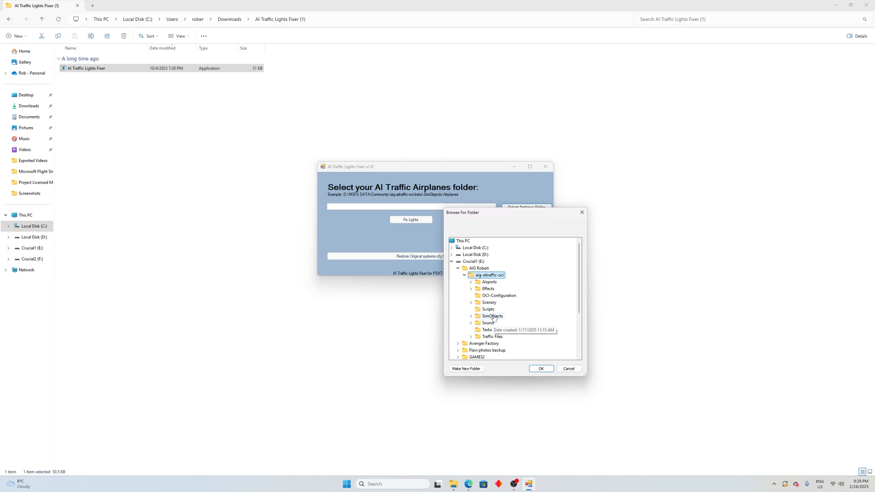
pyautogui.click(472, 316)
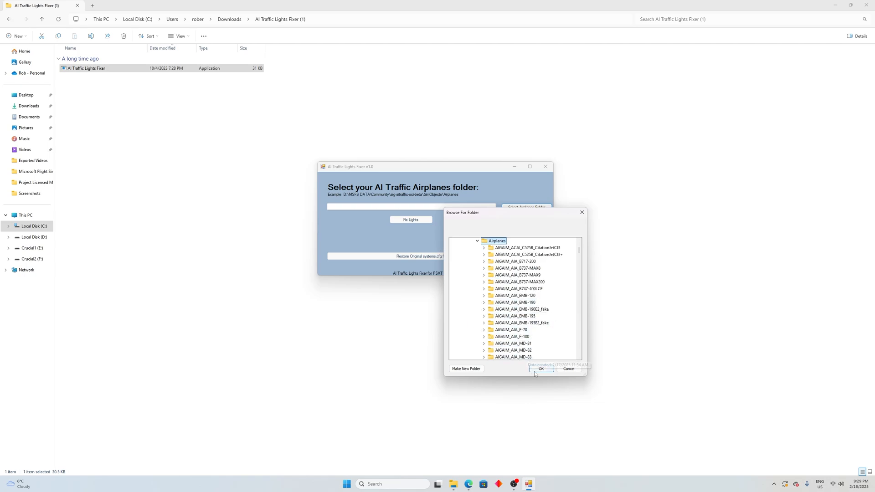
pyautogui.click(541, 369)
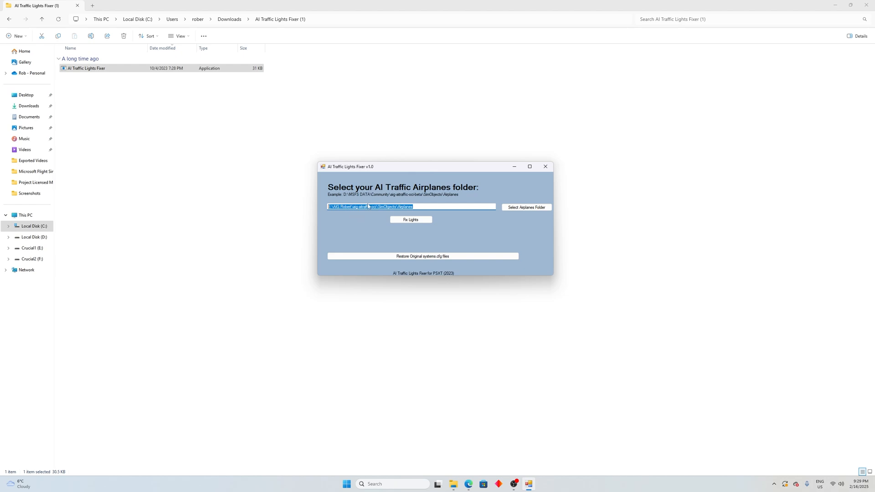
pyautogui.moveTo(378, 216)
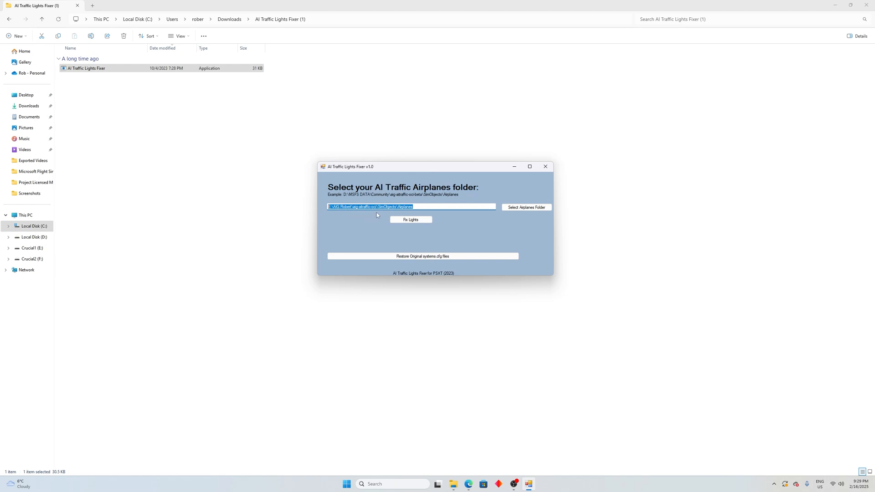
pyautogui.click(420, 207)
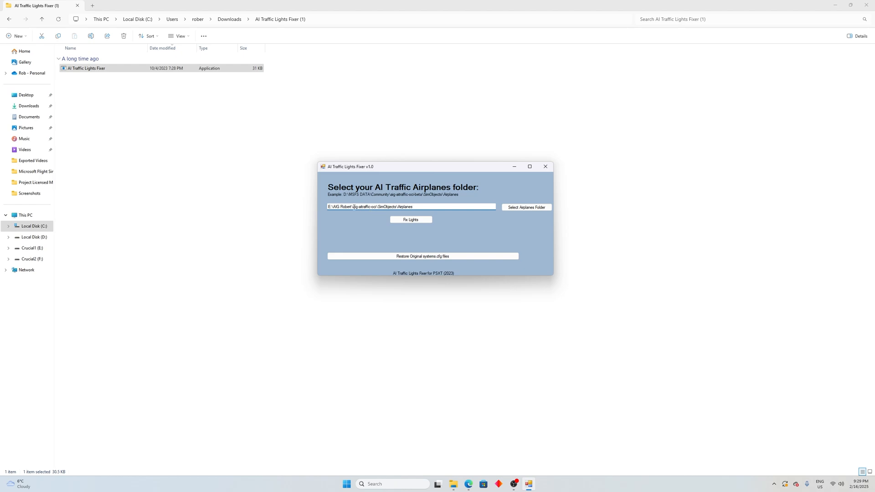
pyautogui.doubleClick(362, 206)
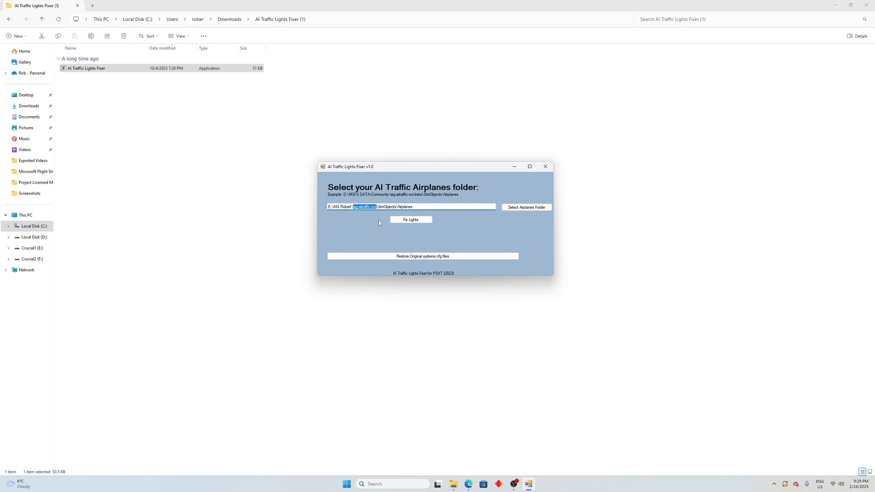
pyautogui.moveTo(384, 231)
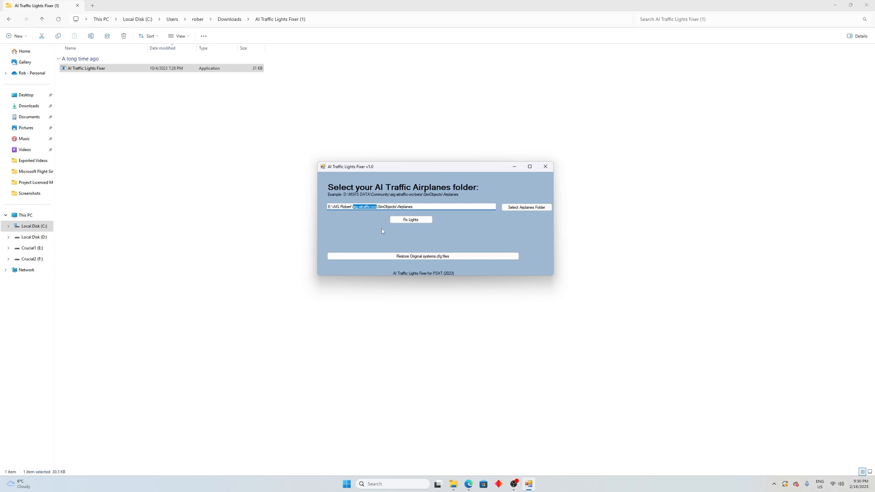
pyautogui.moveTo(379, 198)
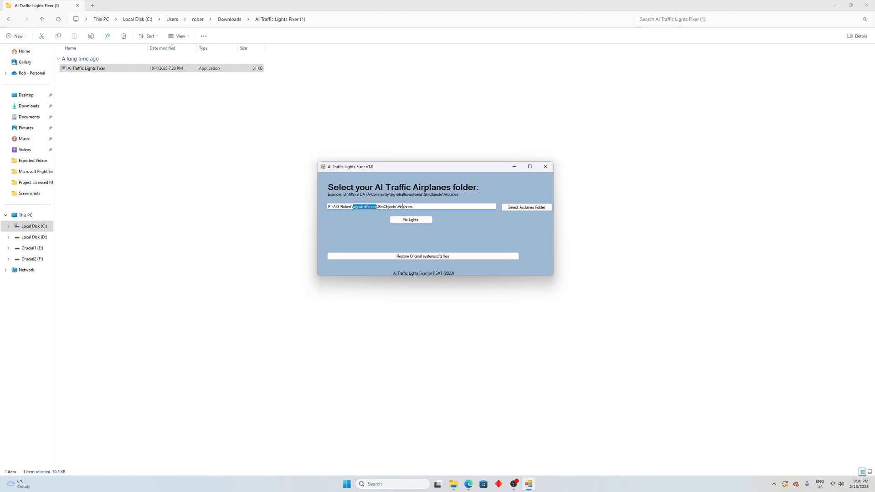
pyautogui.moveTo(368, 199)
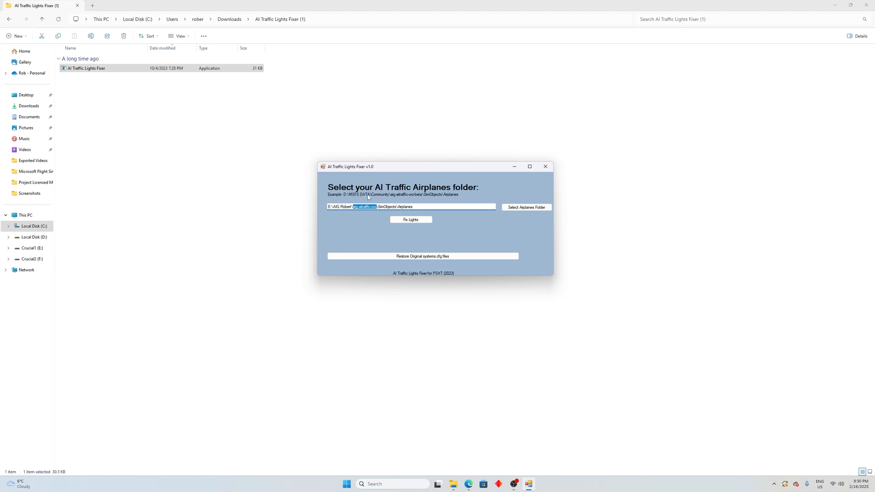
pyautogui.moveTo(452, 197)
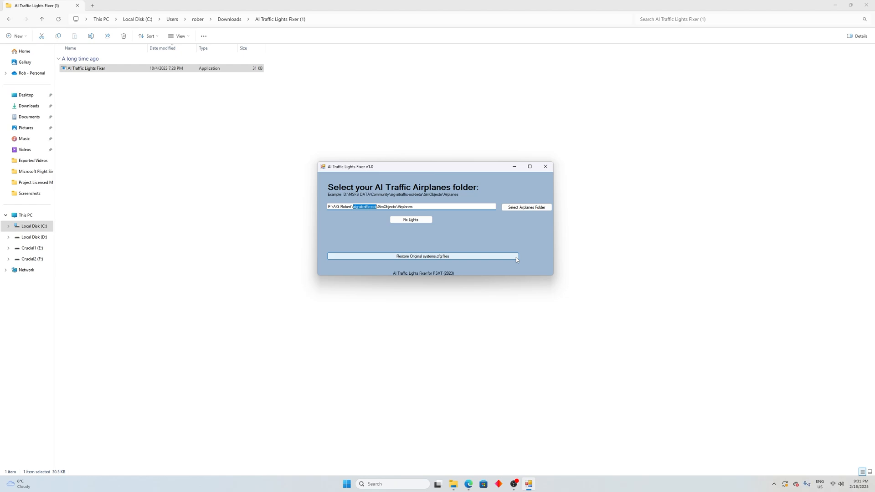
pyautogui.moveTo(509, 261)
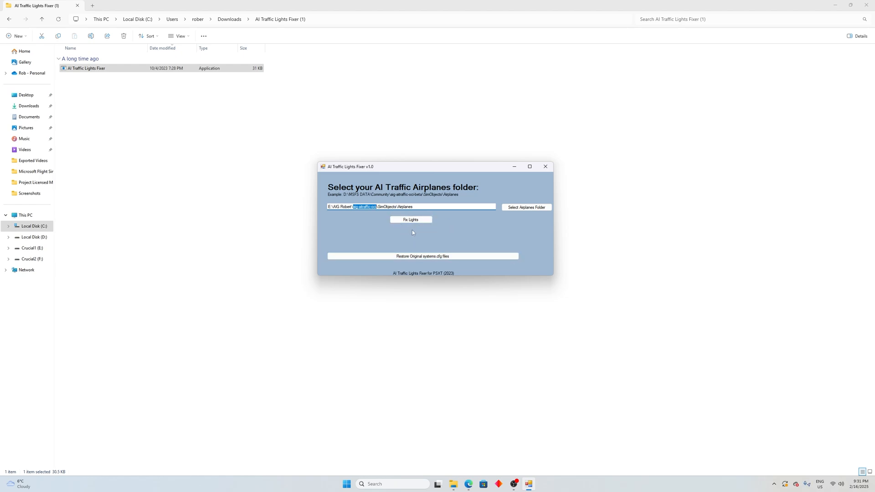
pyautogui.moveTo(423, 236)
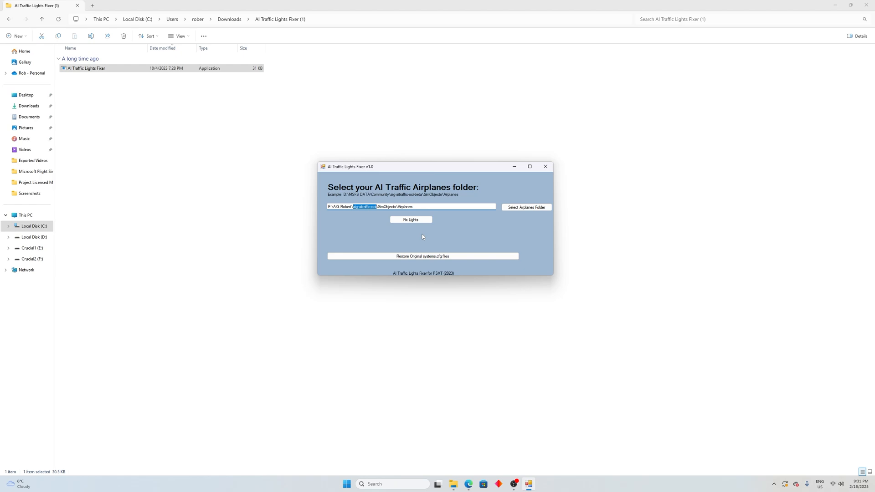
pyautogui.moveTo(356, 194)
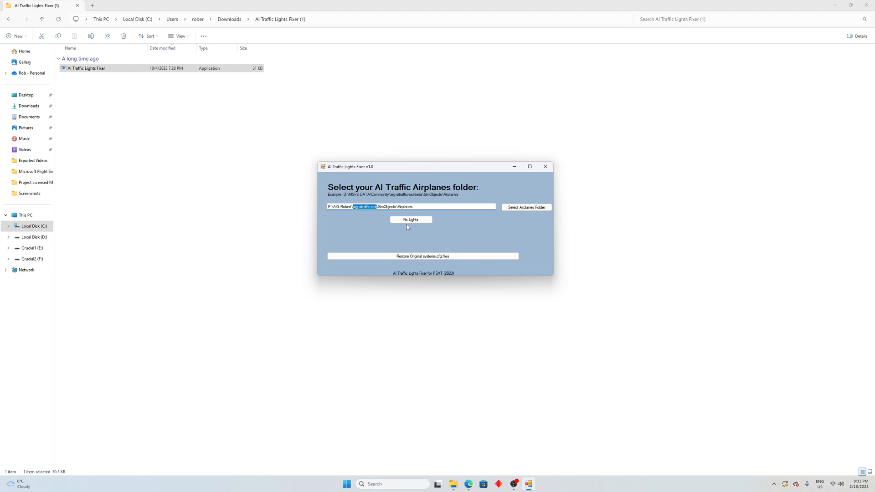
pyautogui.moveTo(476, 249)
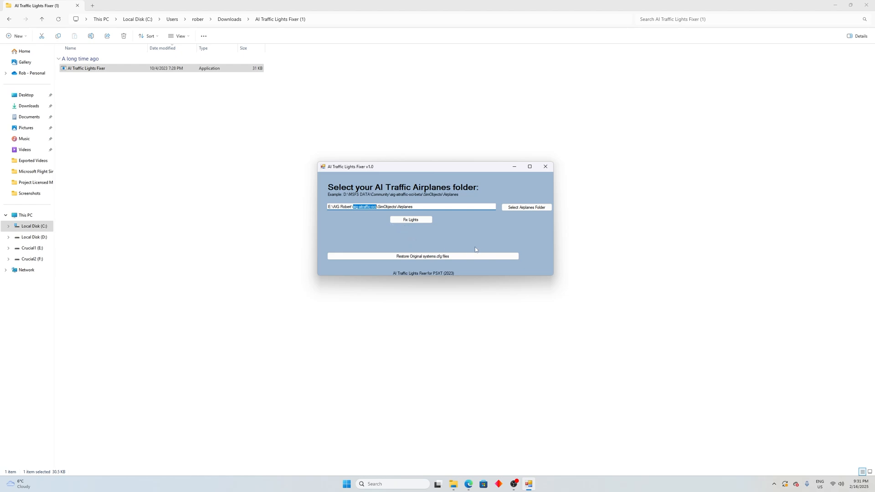
pyautogui.moveTo(525, 207)
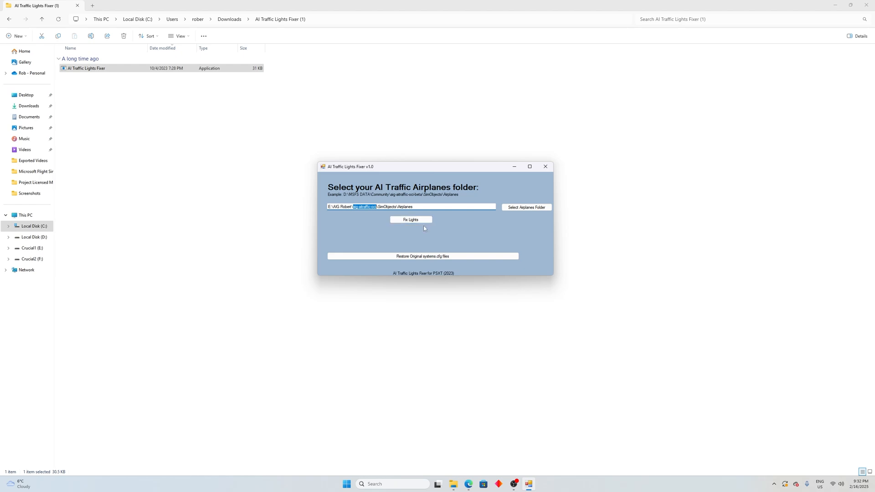
pyautogui.moveTo(423, 227)
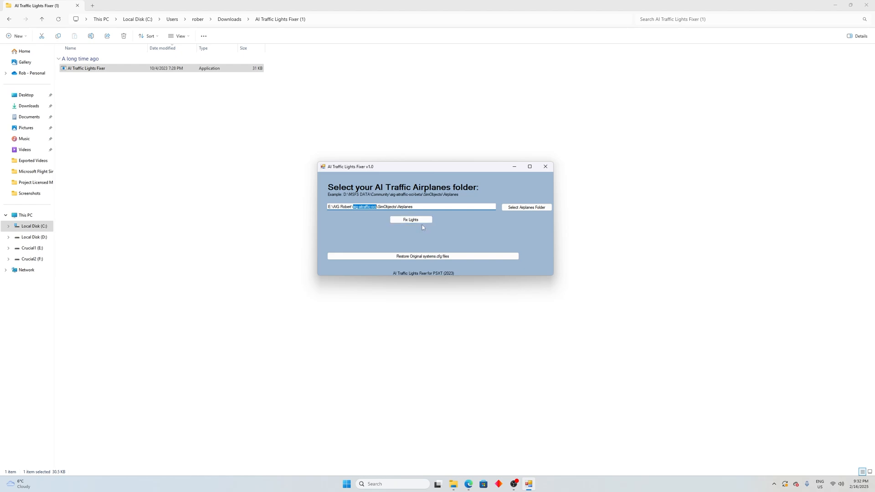